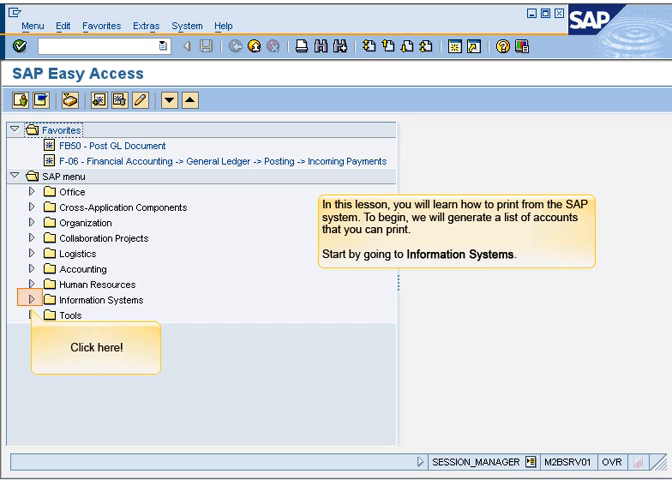
Expand Information Systems in the SAP menu toward the Chart of Accounts report
click(36, 299)
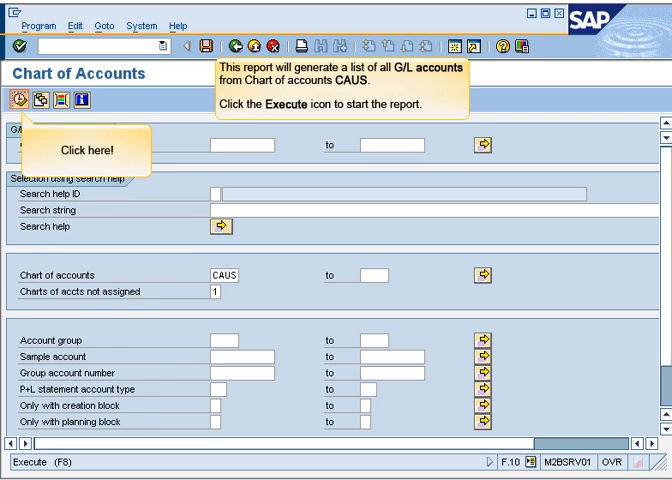
Execute the Chart of Accounts report for CAUS (F8)
click(20, 96)
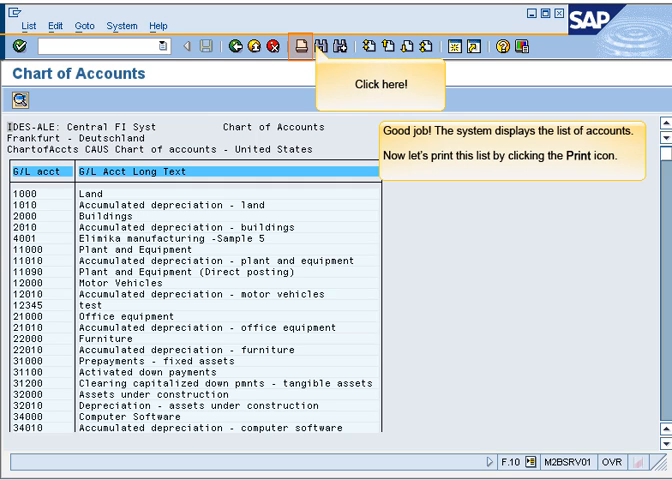
Start printing the account list with output device LOCL
click(301, 47)
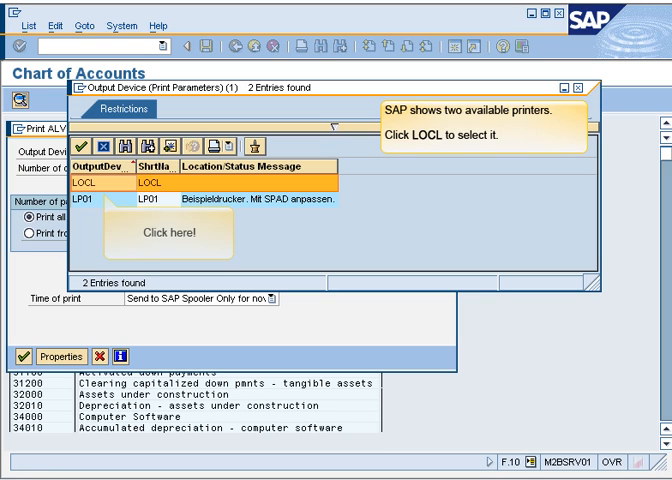
click(120, 196)
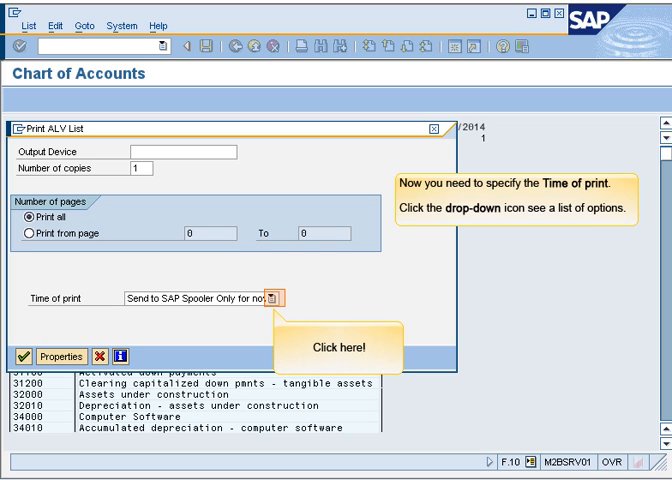
Keep 'Send to SAP Spooler Only for now' as time of print and confirm the settings
click(286, 291)
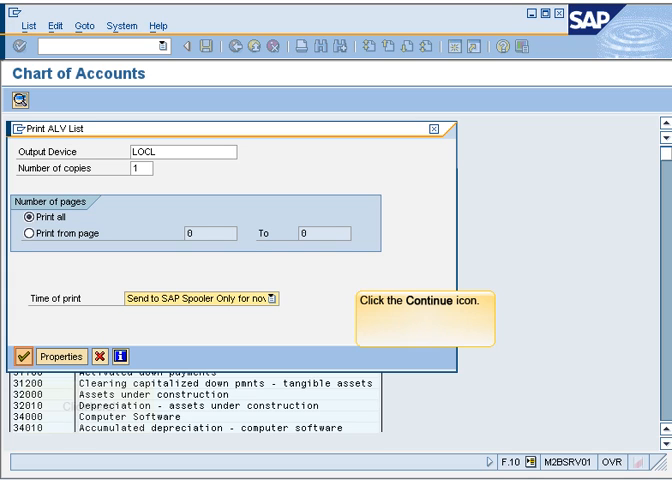
click(27, 355)
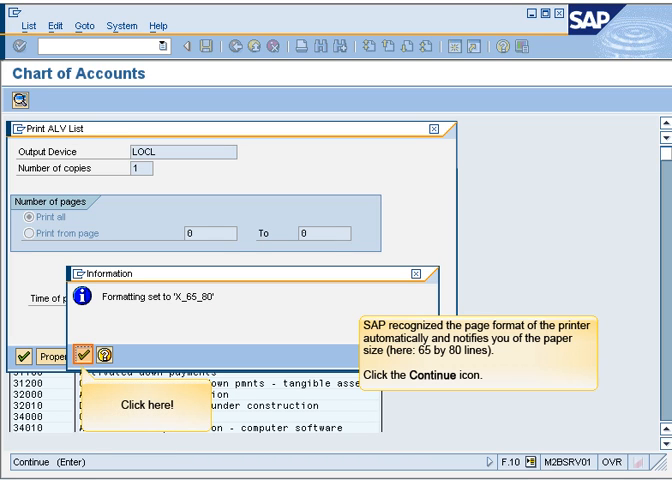
click(79, 343)
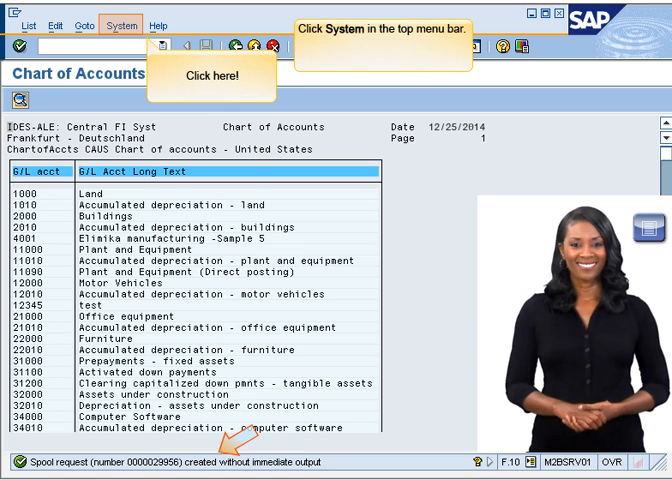
Reach the Output Controller spool request list via System > Services > Output Control
click(121, 25)
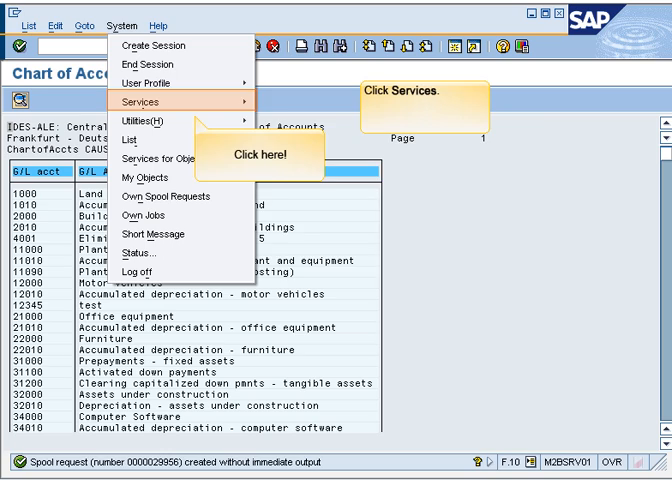
click(152, 101)
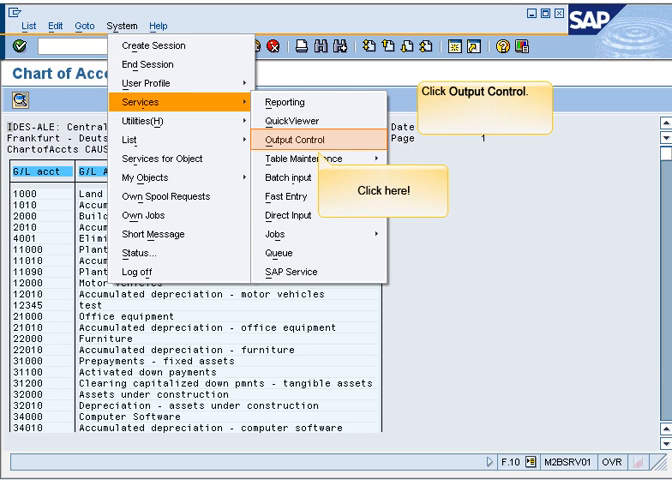
click(302, 146)
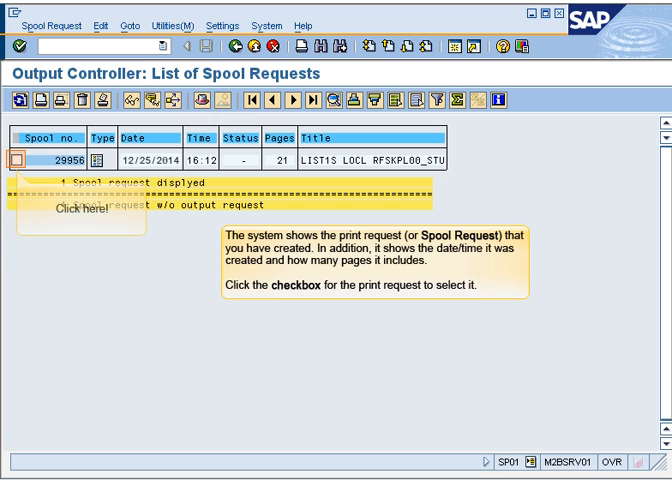
Select spool request 29956 and print it directly
click(18, 160)
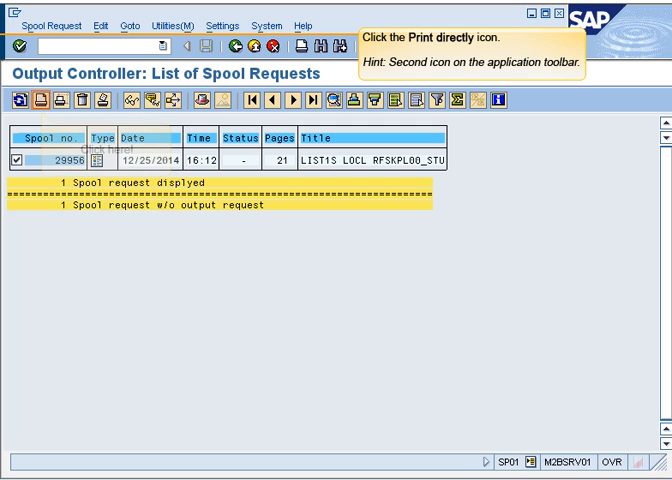
click(37, 99)
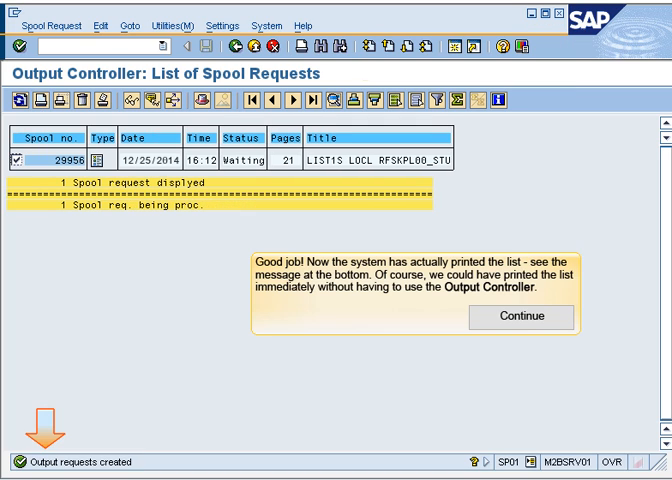